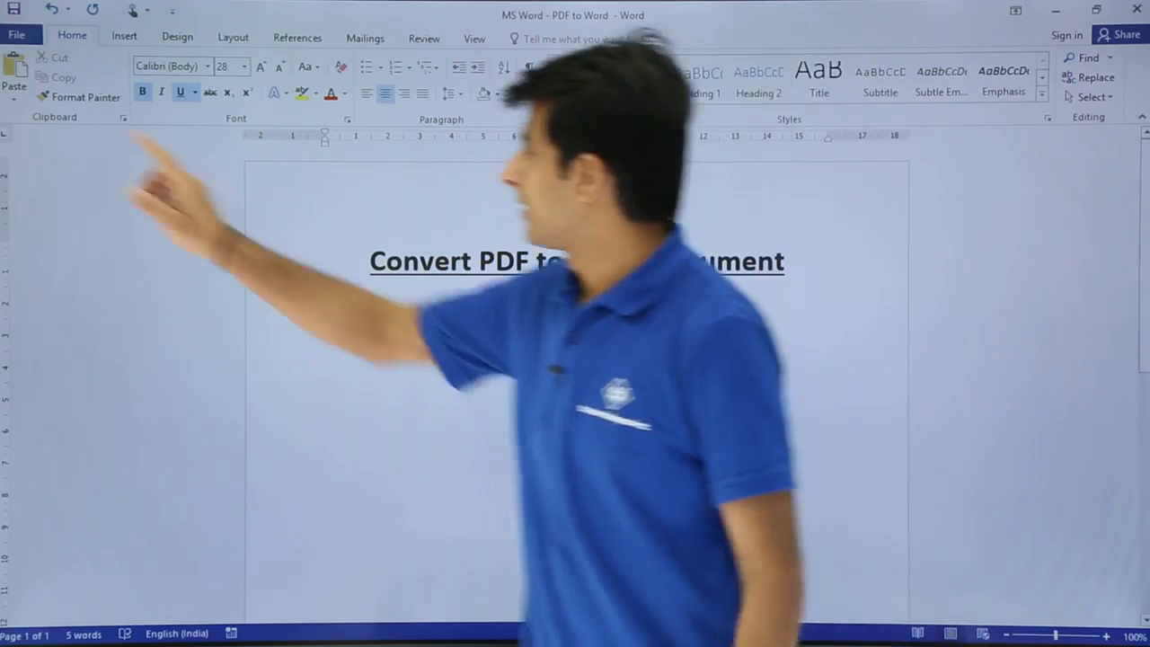
- Browse for a file to open from the 12th August folder via File > Open
left_click(16, 34)
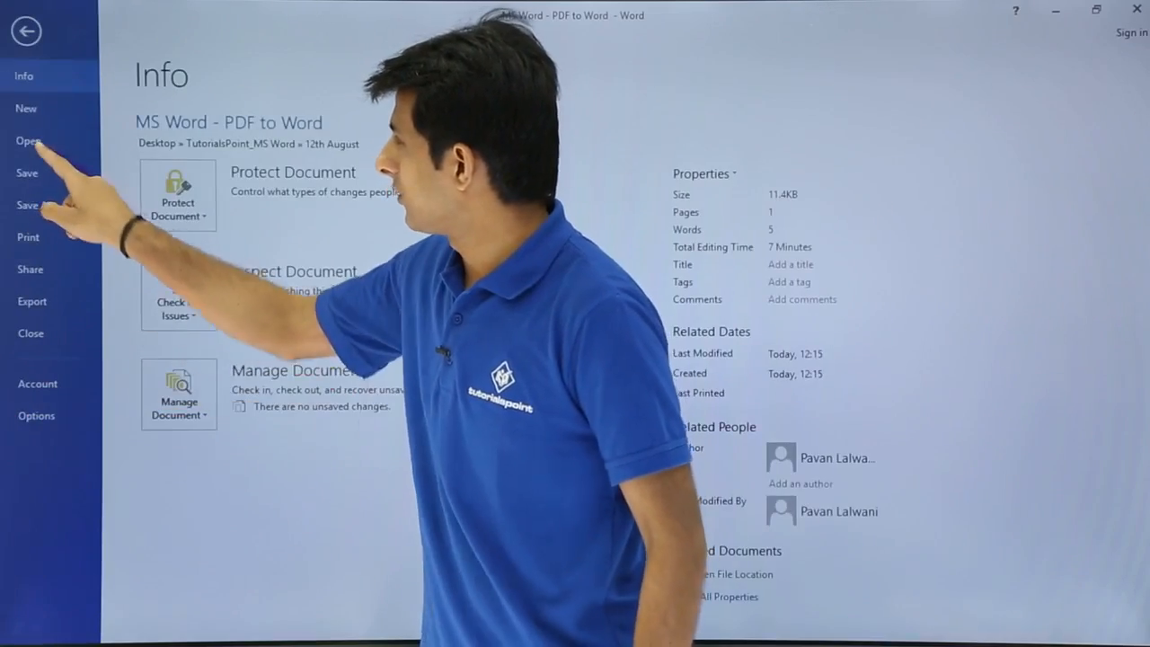
left_click(28, 140)
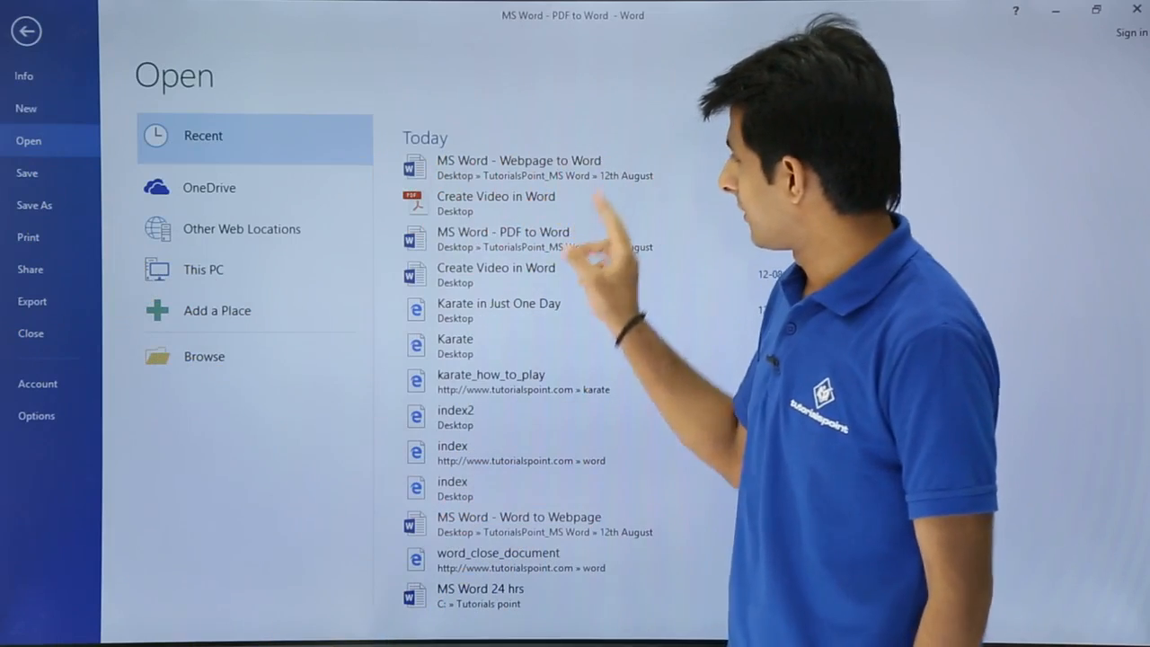
left_click(204, 356)
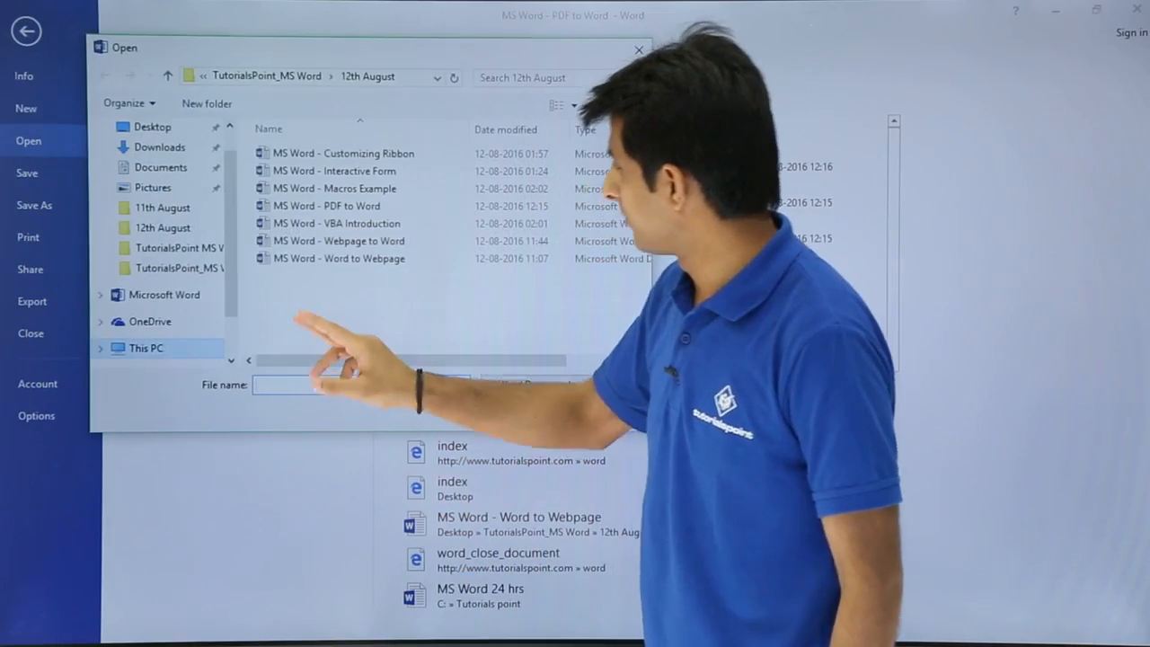
- Open the 'Create Video in Word' PDF from the Desktop
left_click(151, 126)
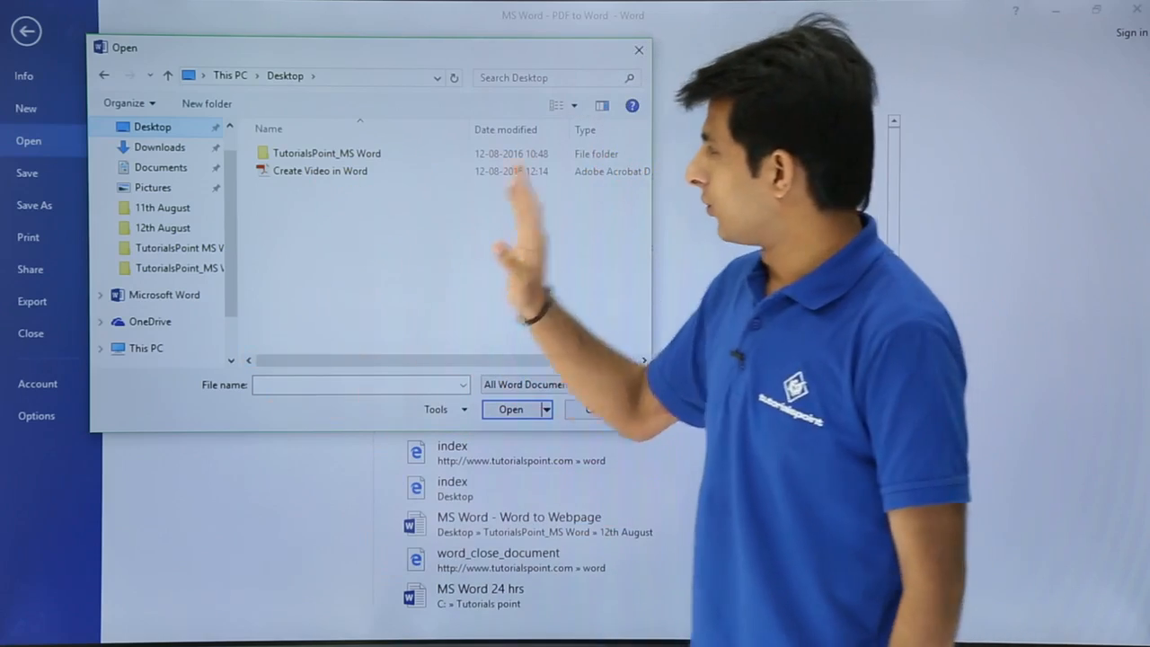
left_click(320, 170)
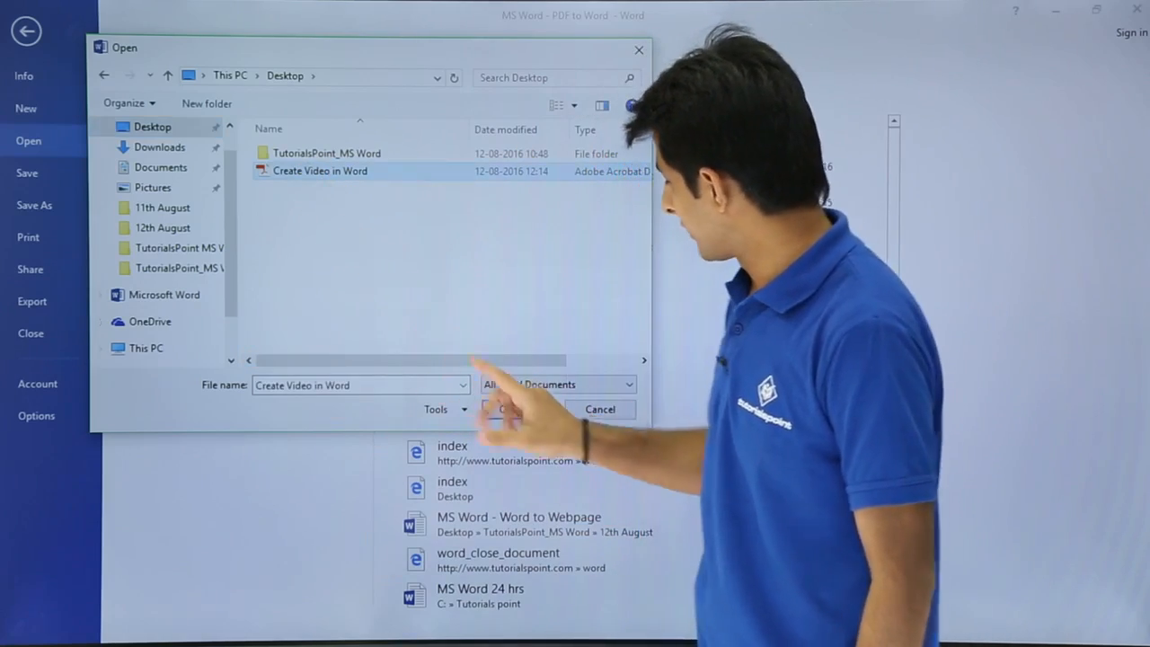
left_click(503, 408)
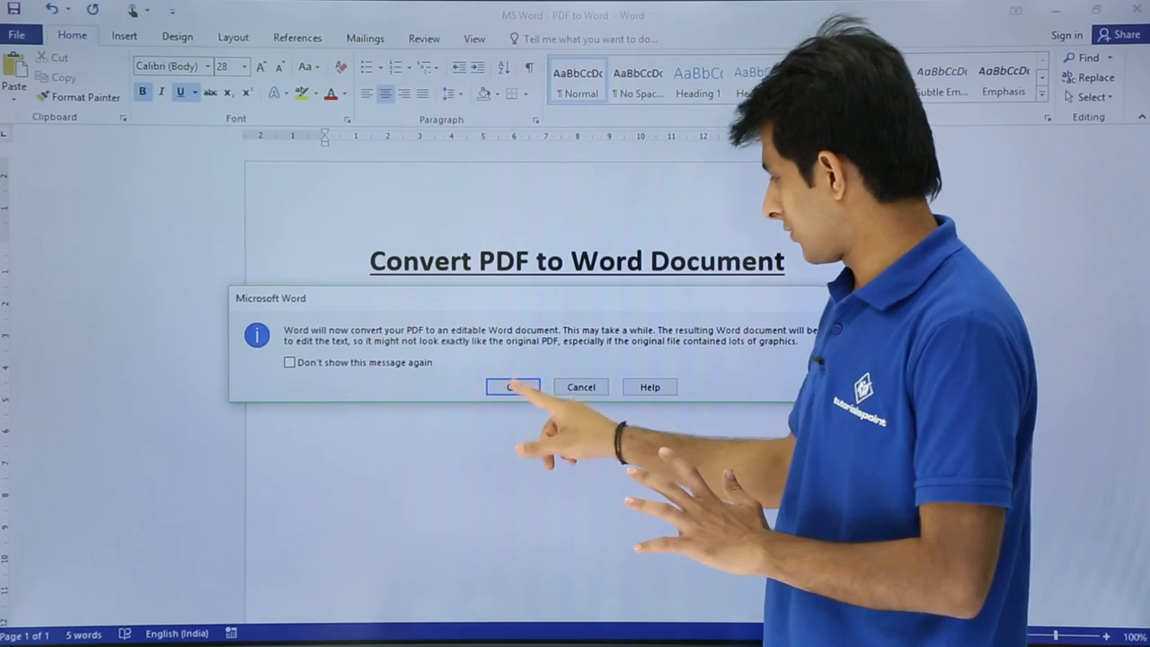
- Confirm the PDF conversion and type 'fdskfjdksaf' into the first paragraph to test editing
left_click(512, 386)
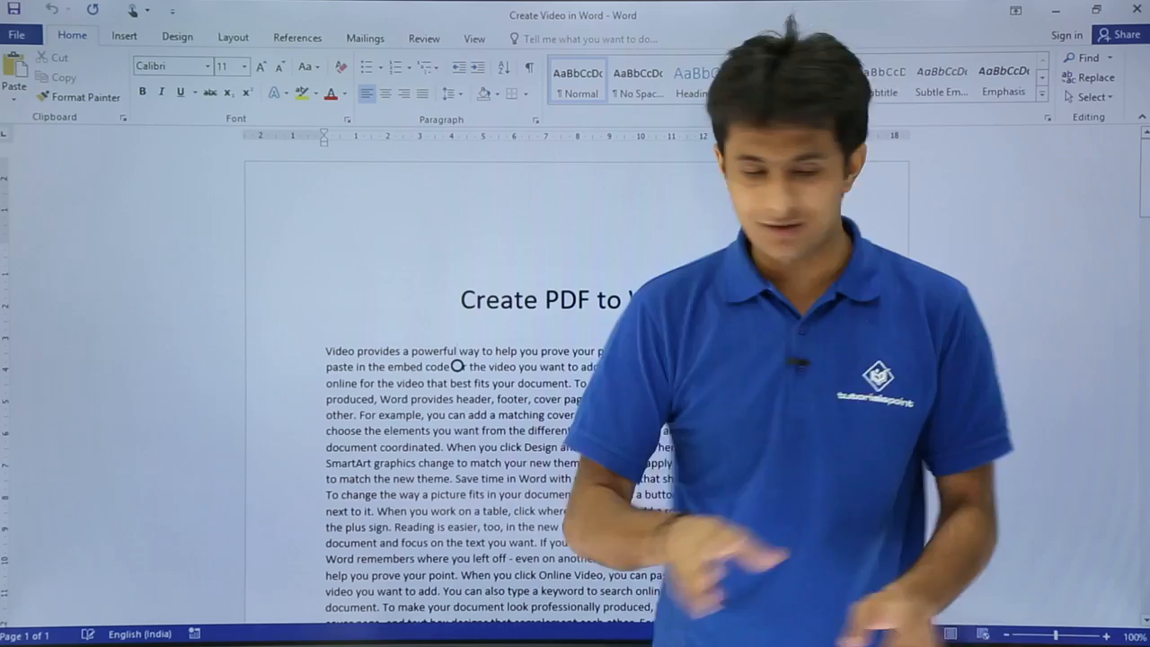
type("fdskfjdksaf")
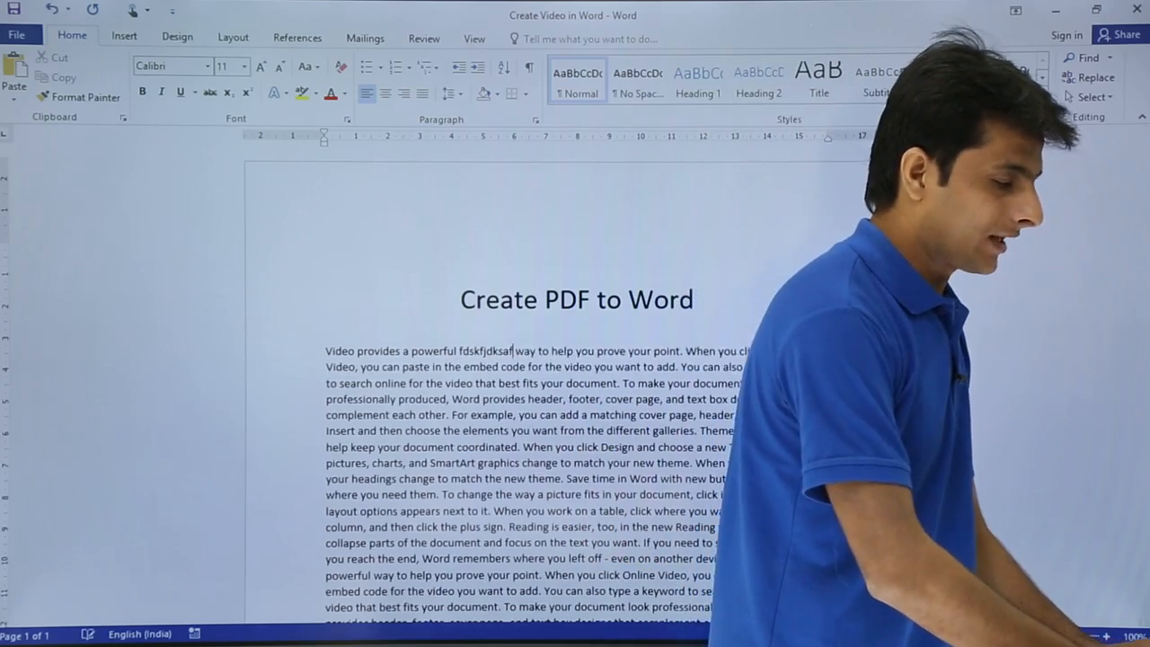